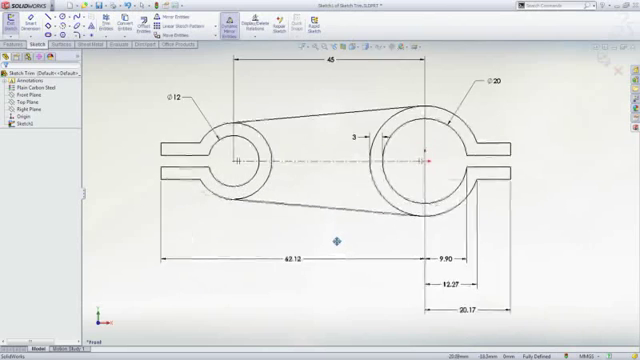
Select the bottom horizontal dimension of the connecting-rod sketch to show its properties
{"action": "left_click", "coordinate": [288, 260]}
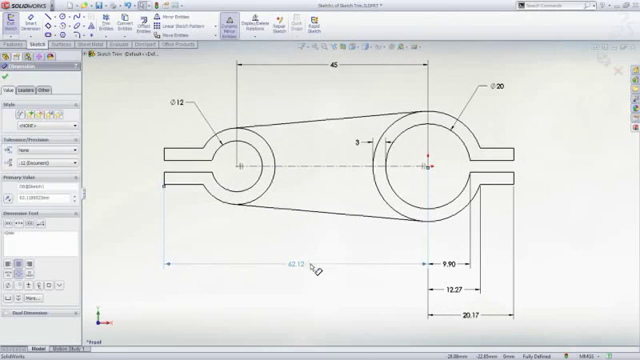
{"action": "left_click", "coordinate": [234, 164]}
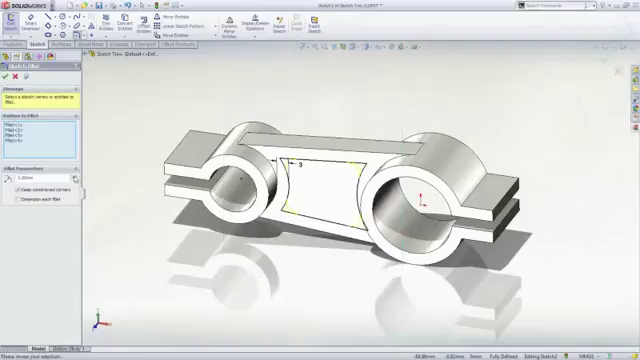
Confirm the sketch fillets on the pocket outline's corner vertices
{"action": "left_click", "coordinate": [8, 78]}
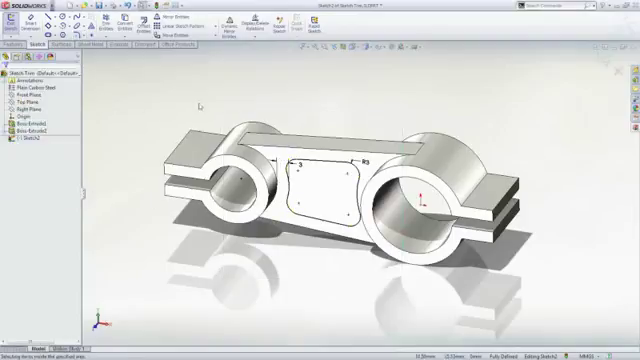